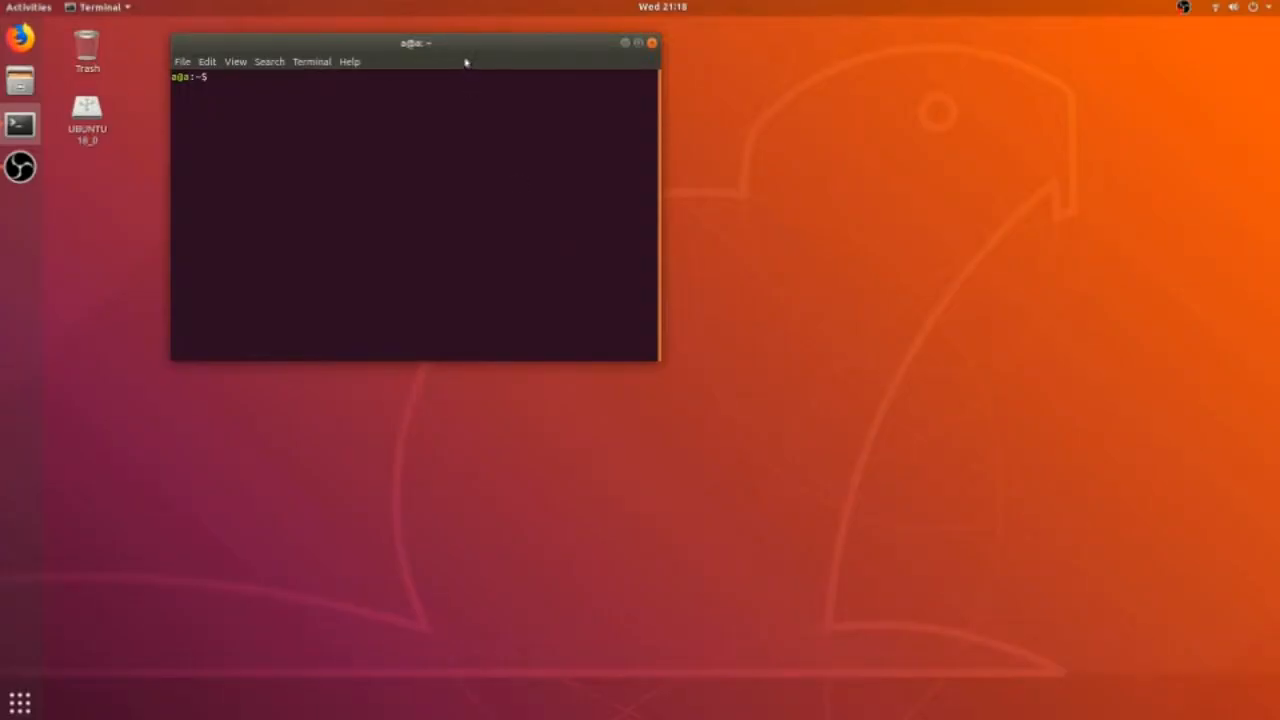
Step: Centre the terminal window and change directory to /usr/local/bin/
left_click_drag(414, 43, 651, 140)
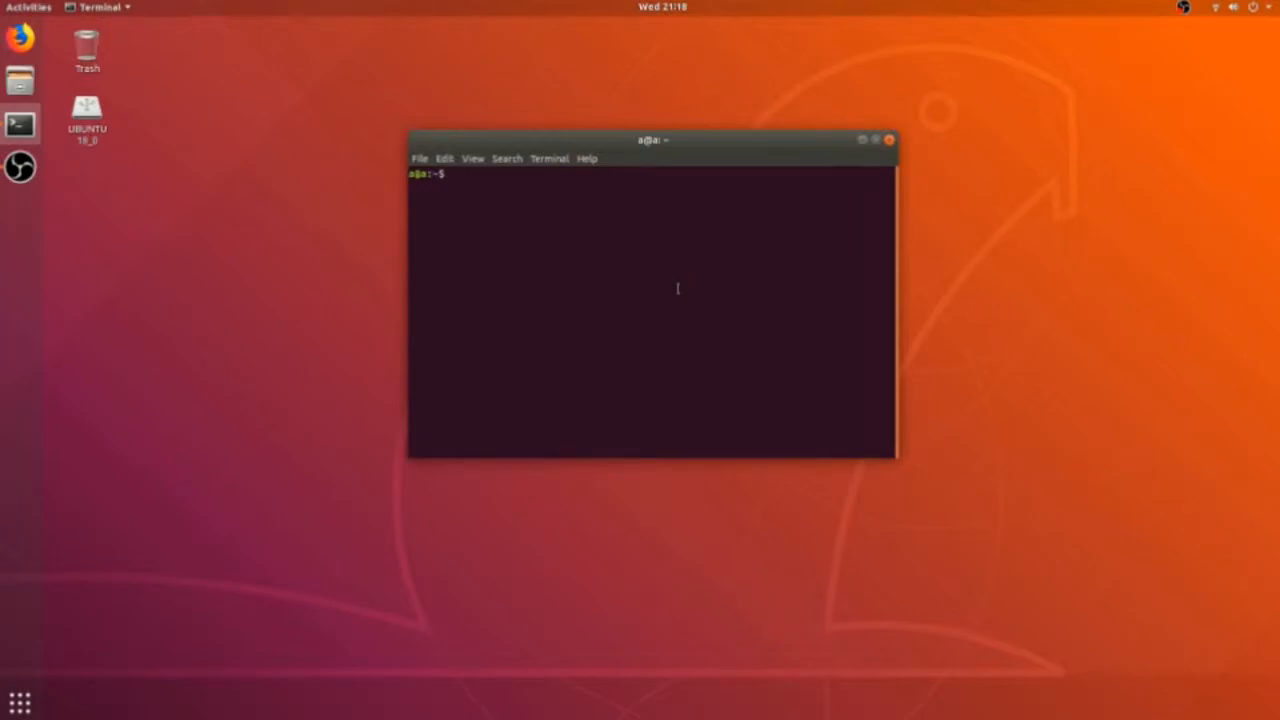
type("cd/ us")
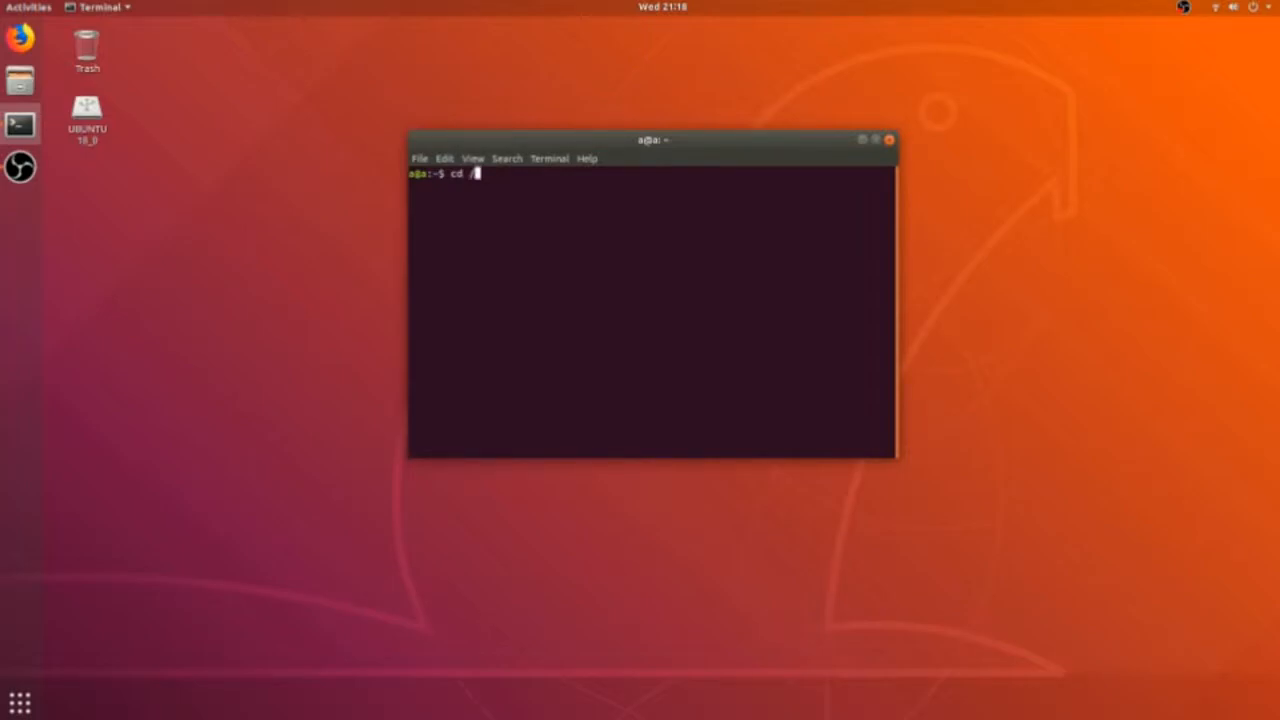
type("sle")
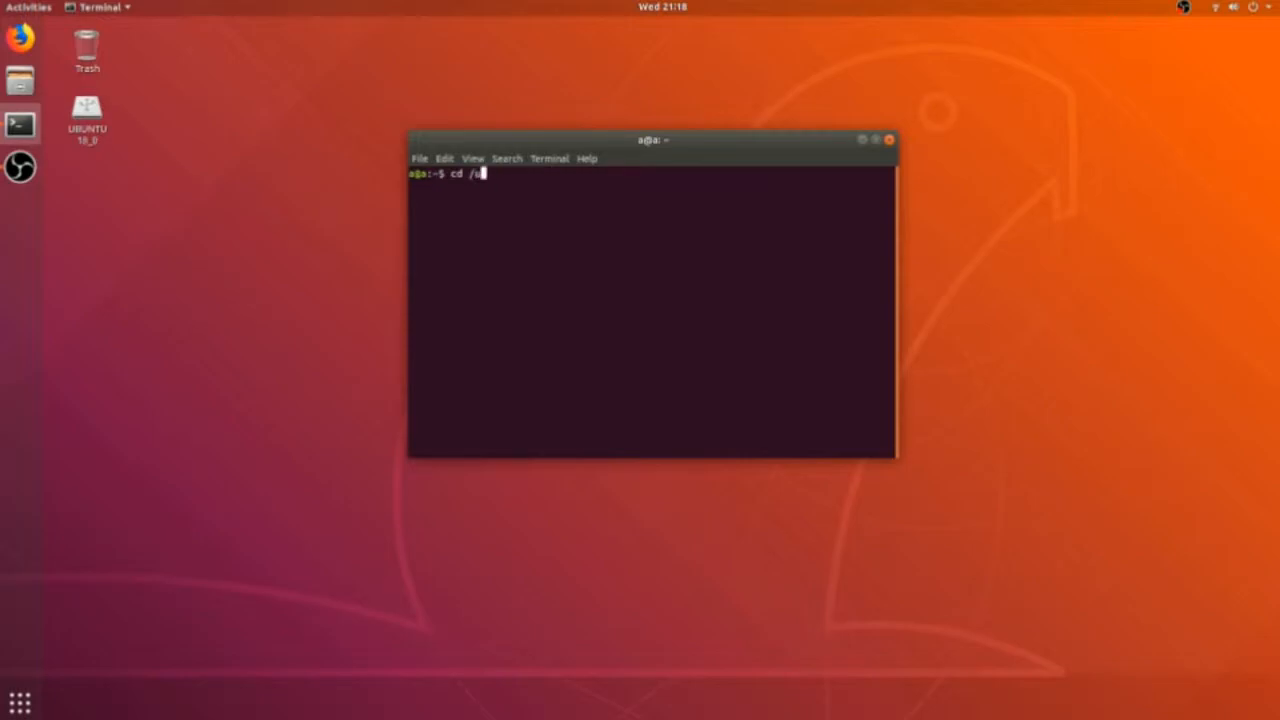
type("sr/local/bin/")
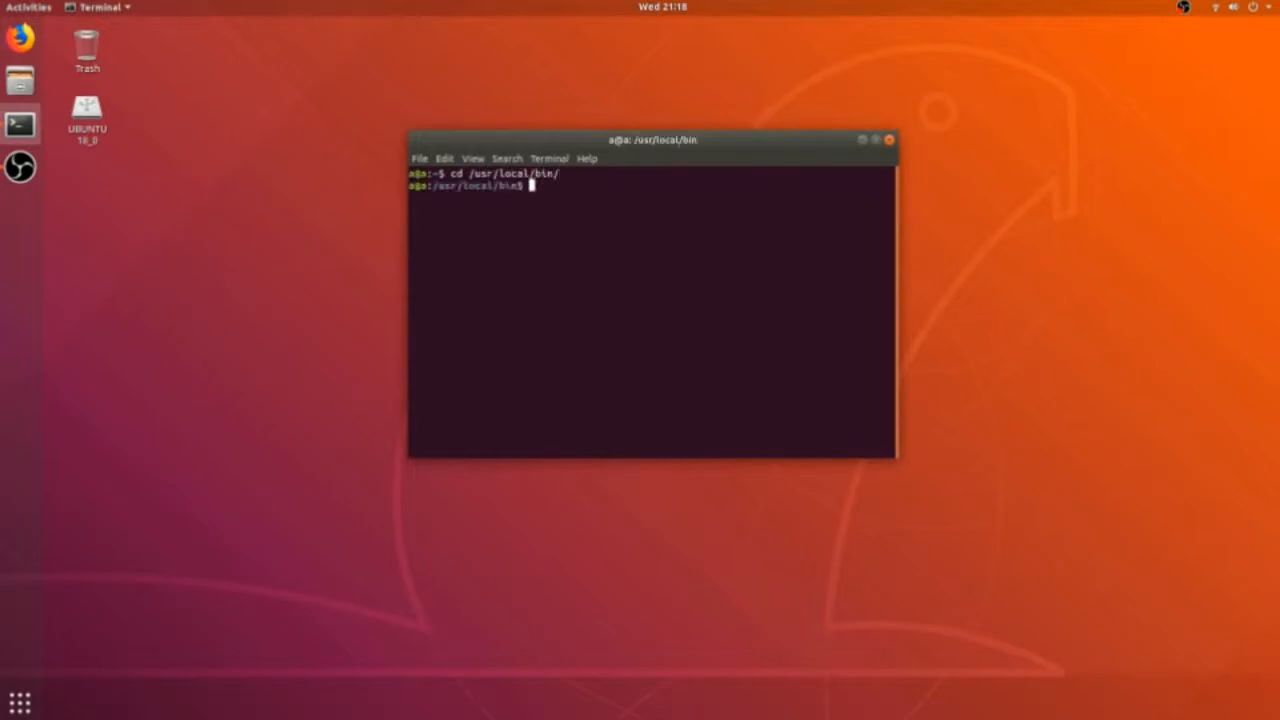
Step: Launch oscam with sudo as root from /usr/local/bin
type("sudo")
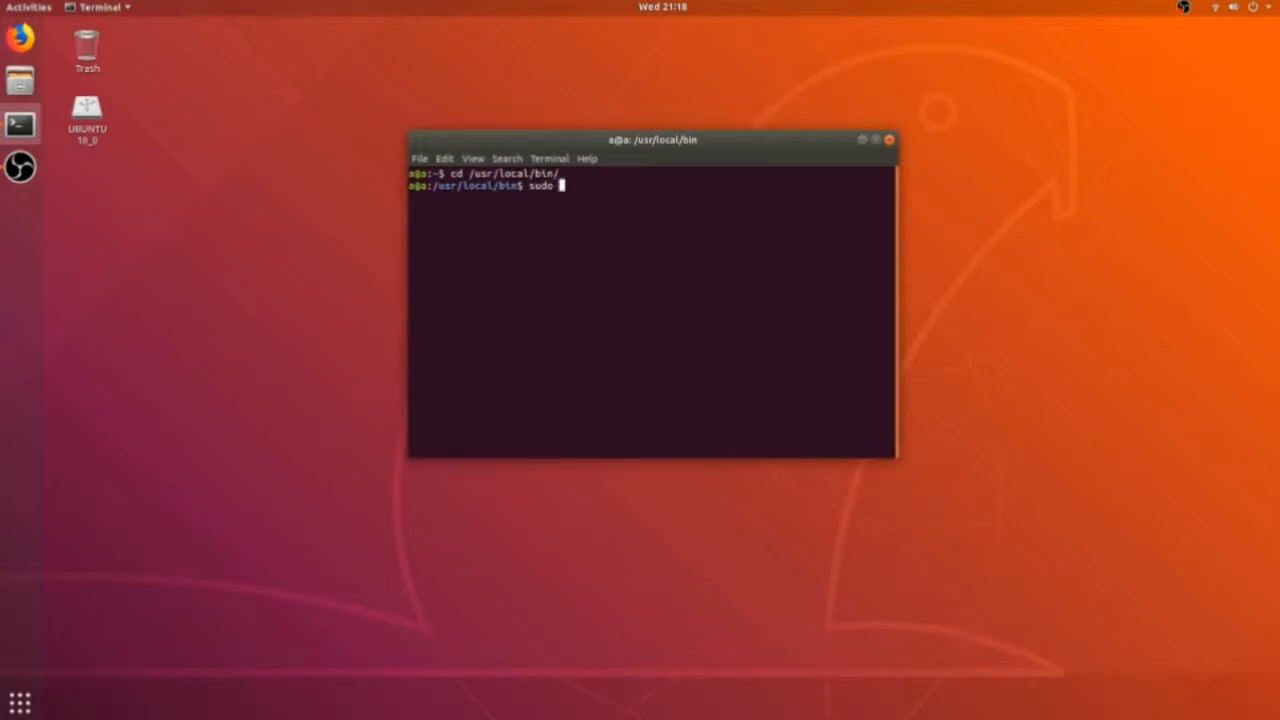
type("oscam")
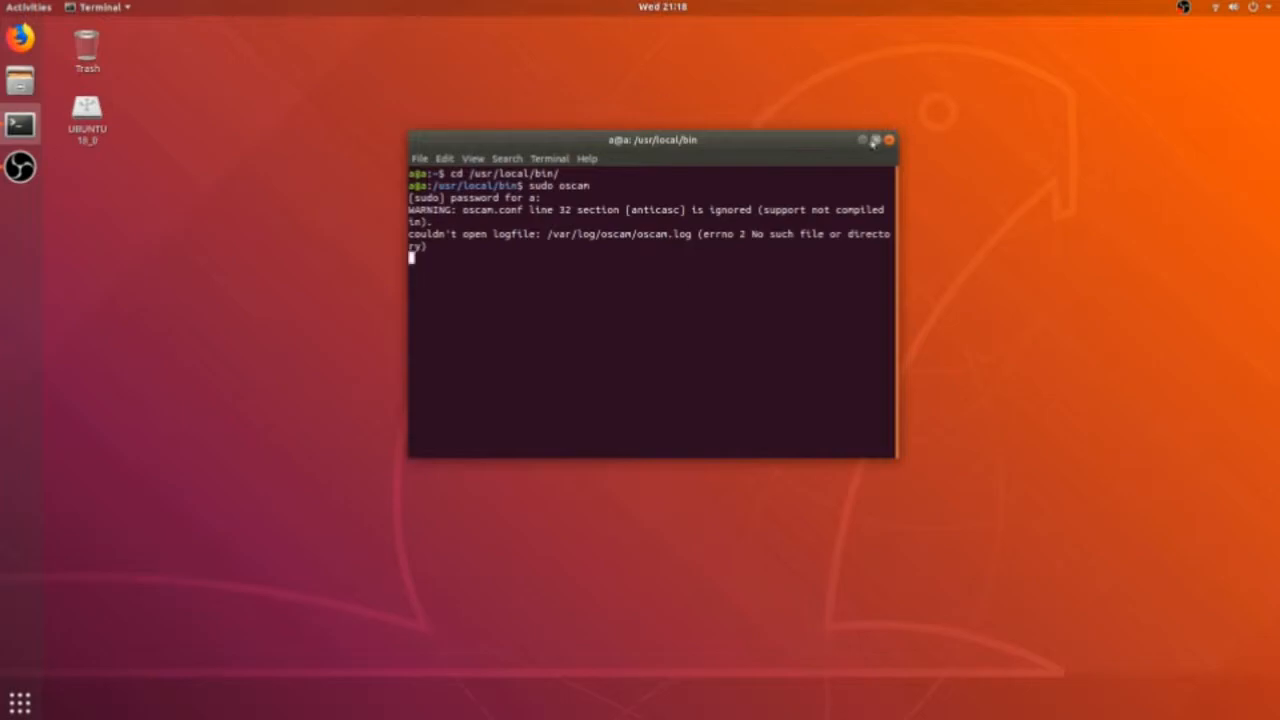
Step: Hide the terminal and load the OSCam web interface at localhost in Firefox
left_click(888, 139)
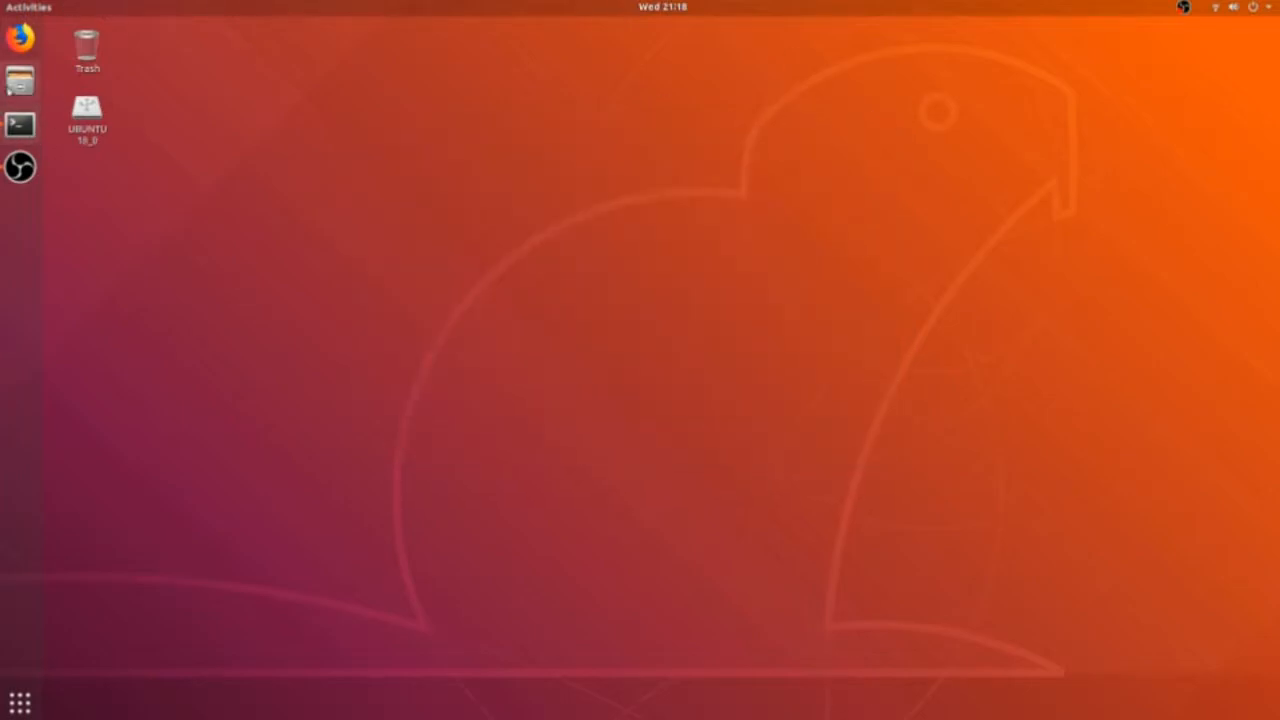
left_click(20, 37)
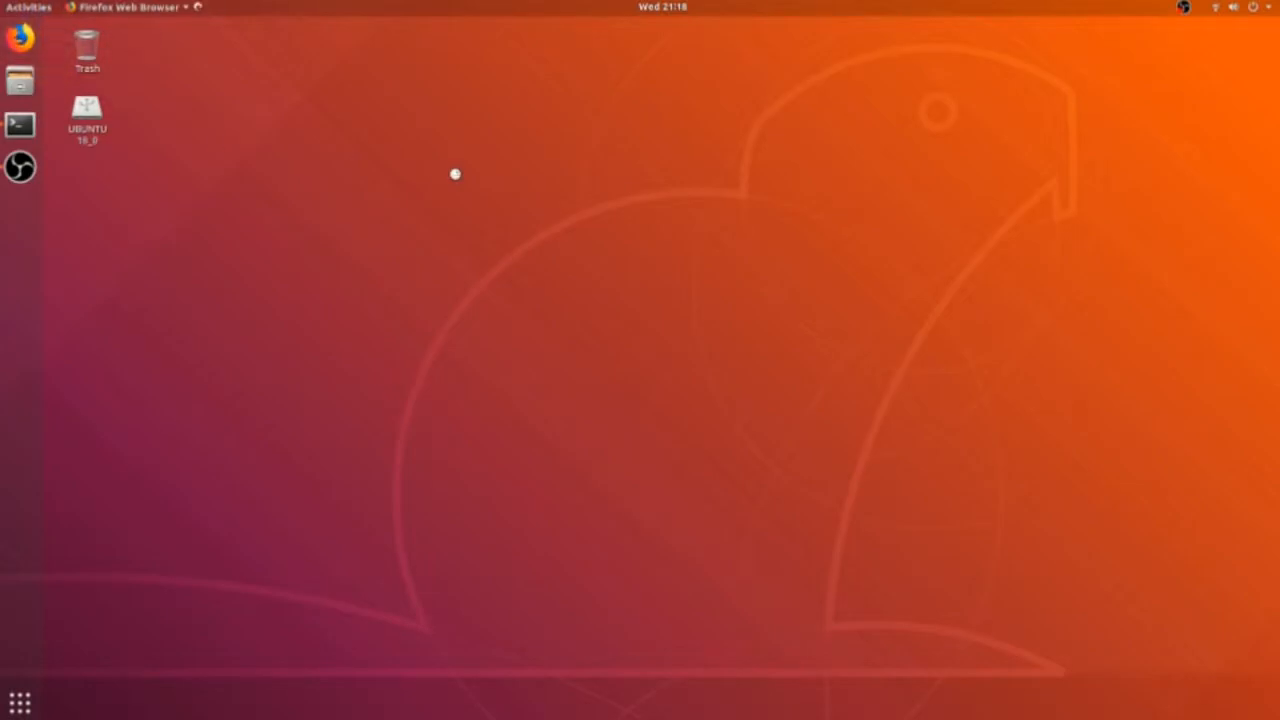
left_click(20, 37)
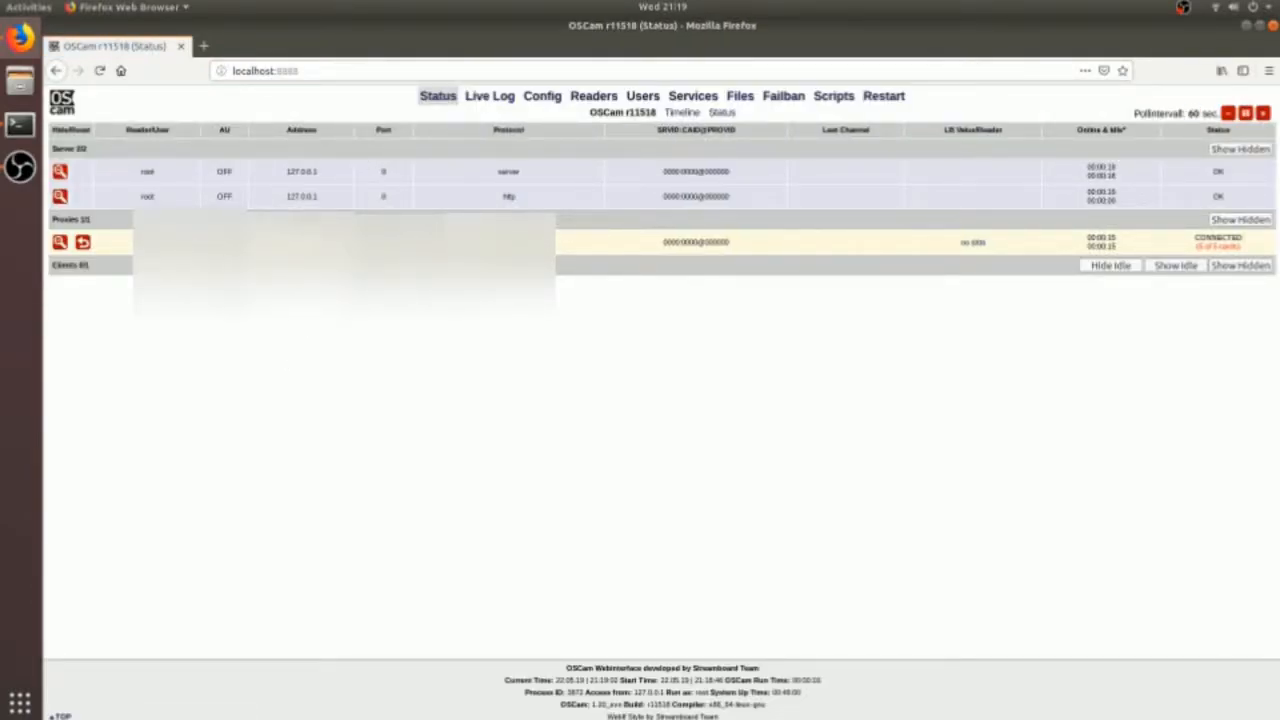
mouse_move(593, 95)
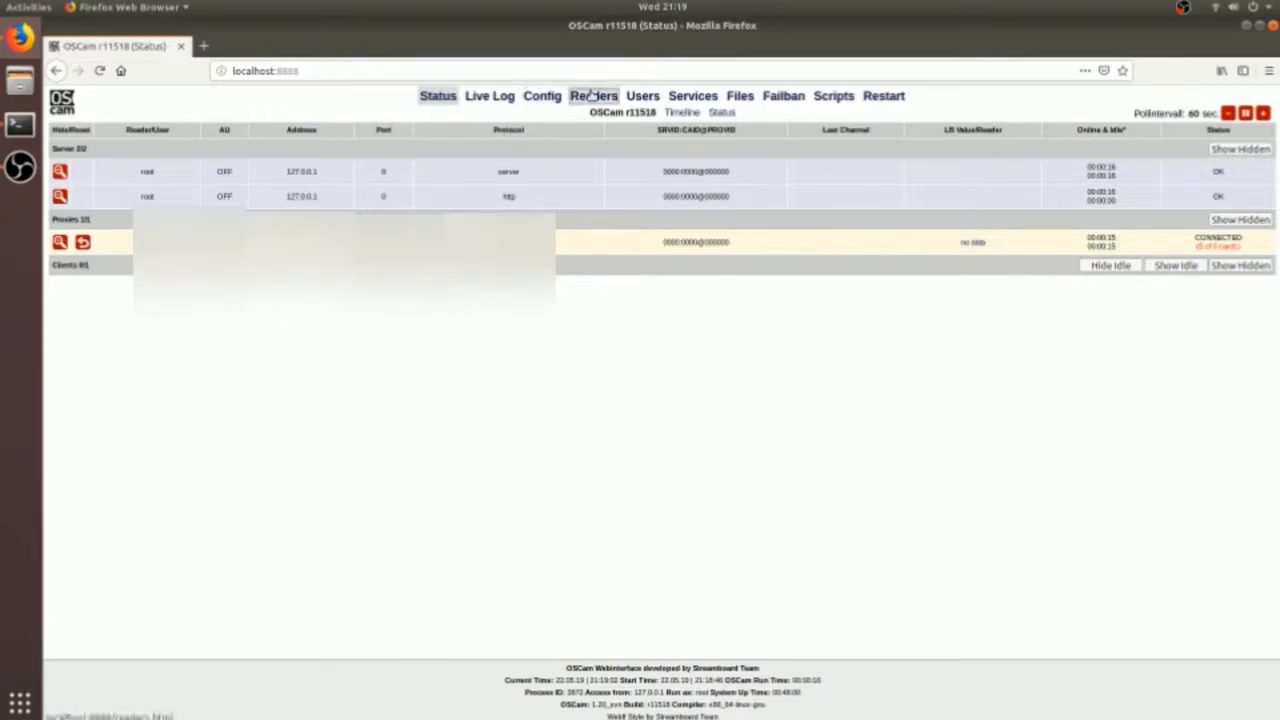
Step: Review the Readers page and its Add Reader form, then switch to the Users list
left_click(593, 95)
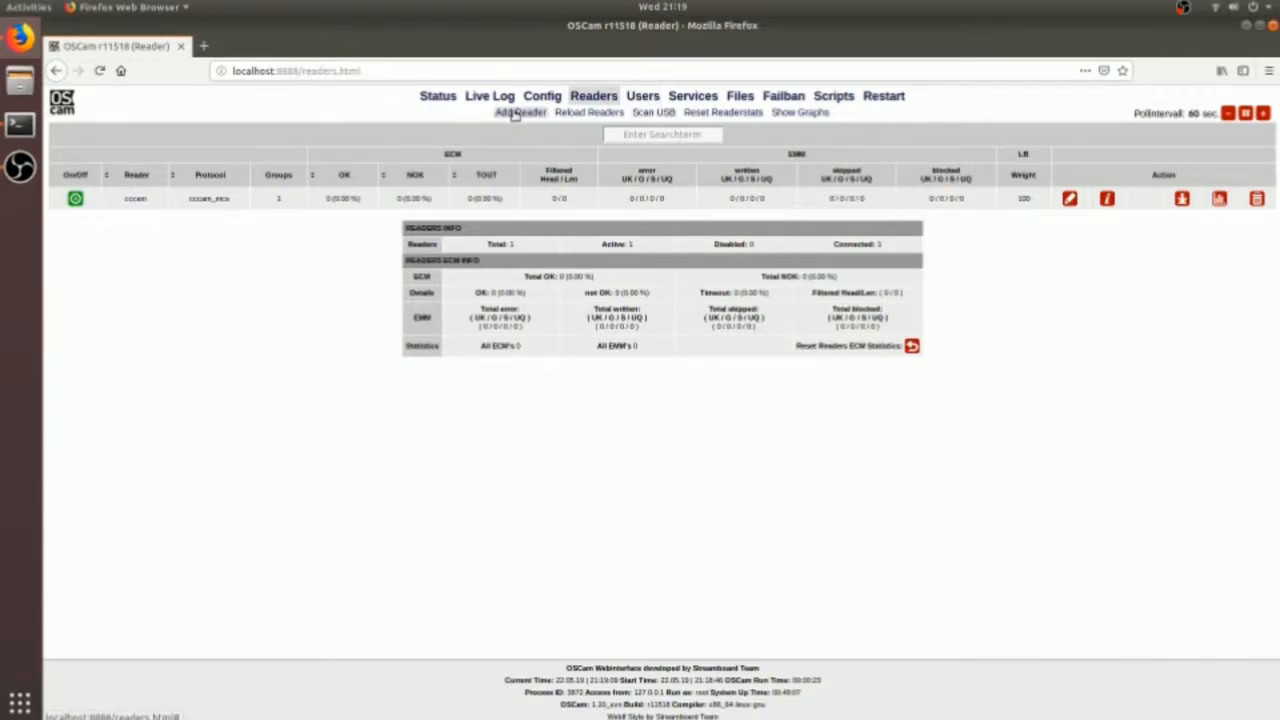
left_click(519, 112)
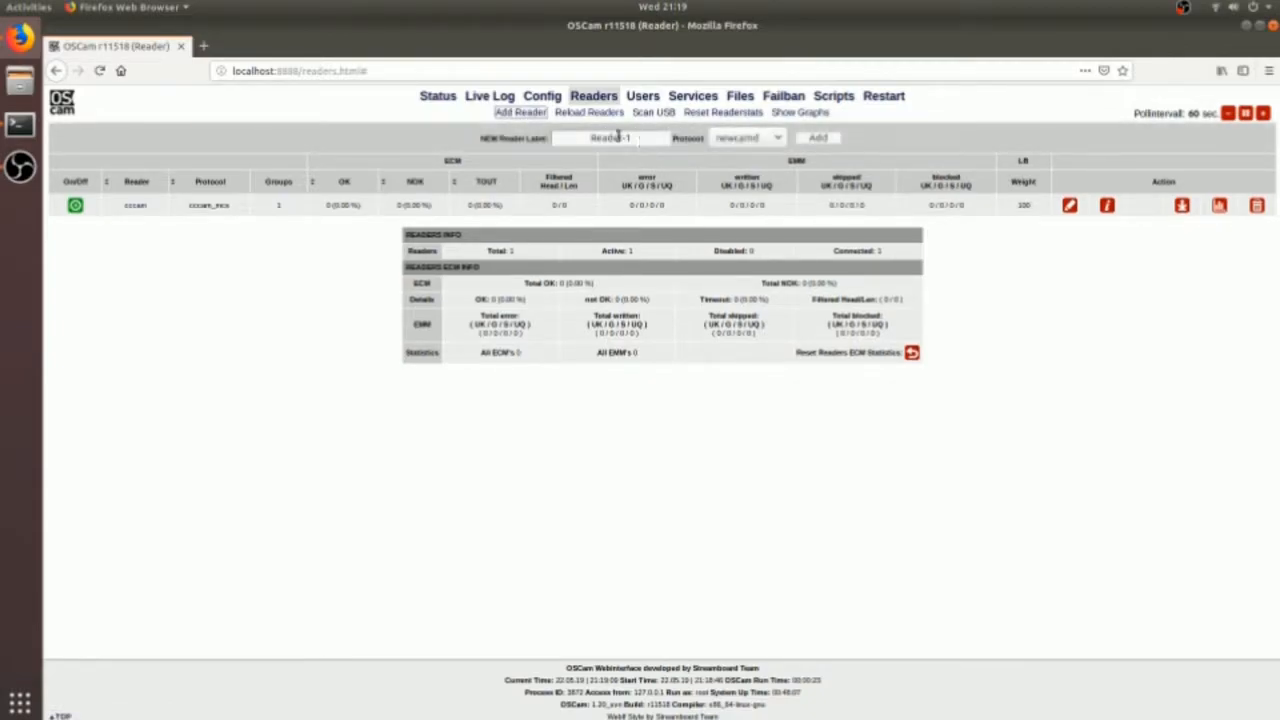
left_click(778, 137)
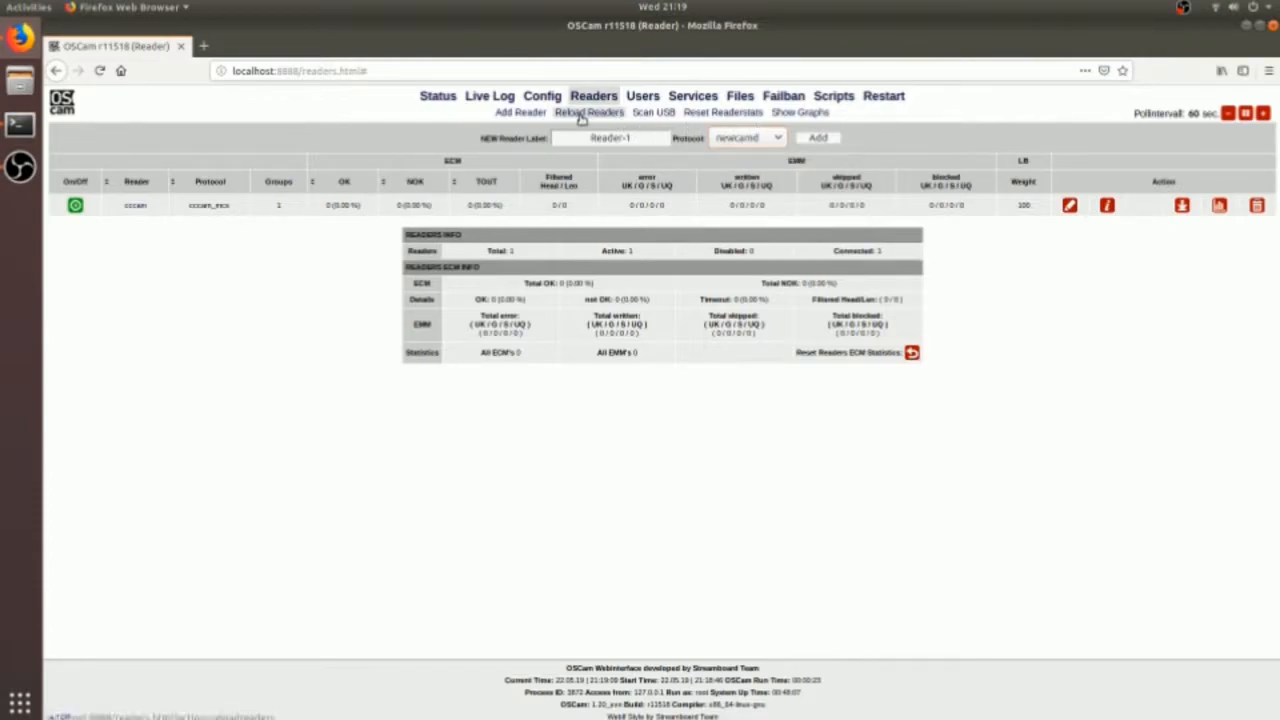
left_click(642, 95)
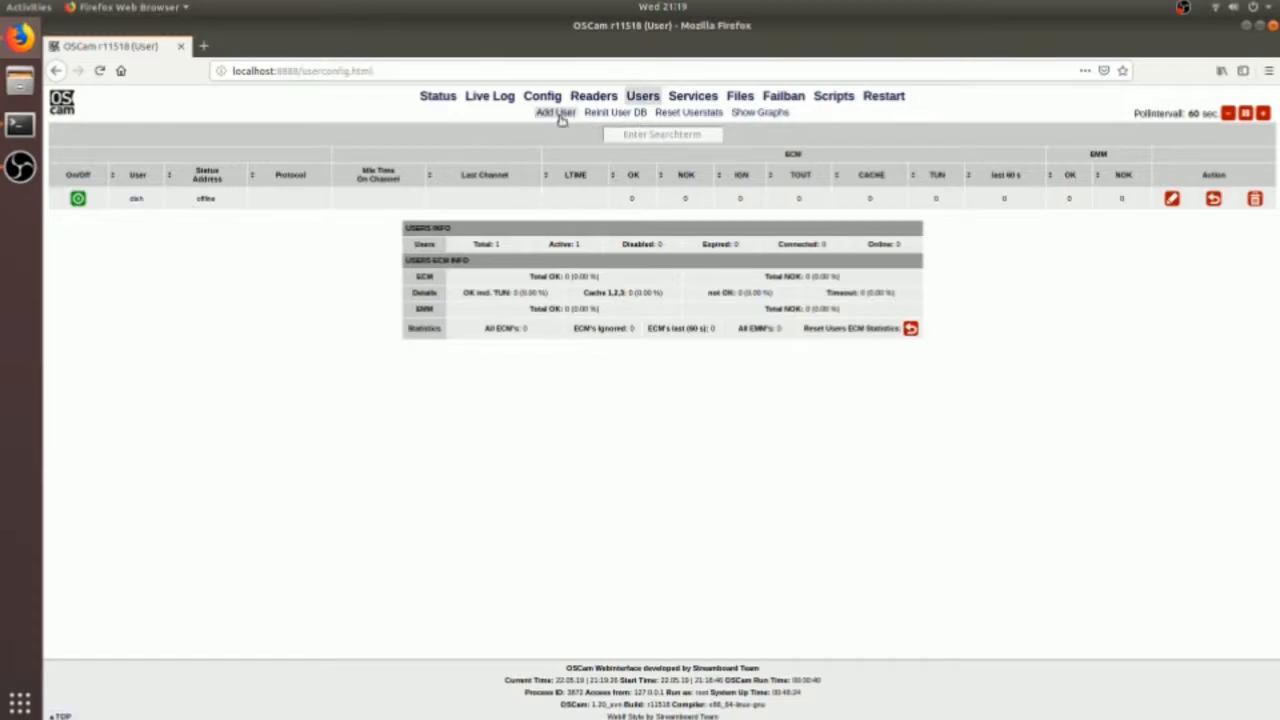
Step: Add a new user named 'dish' with default settings
left_click(555, 112)
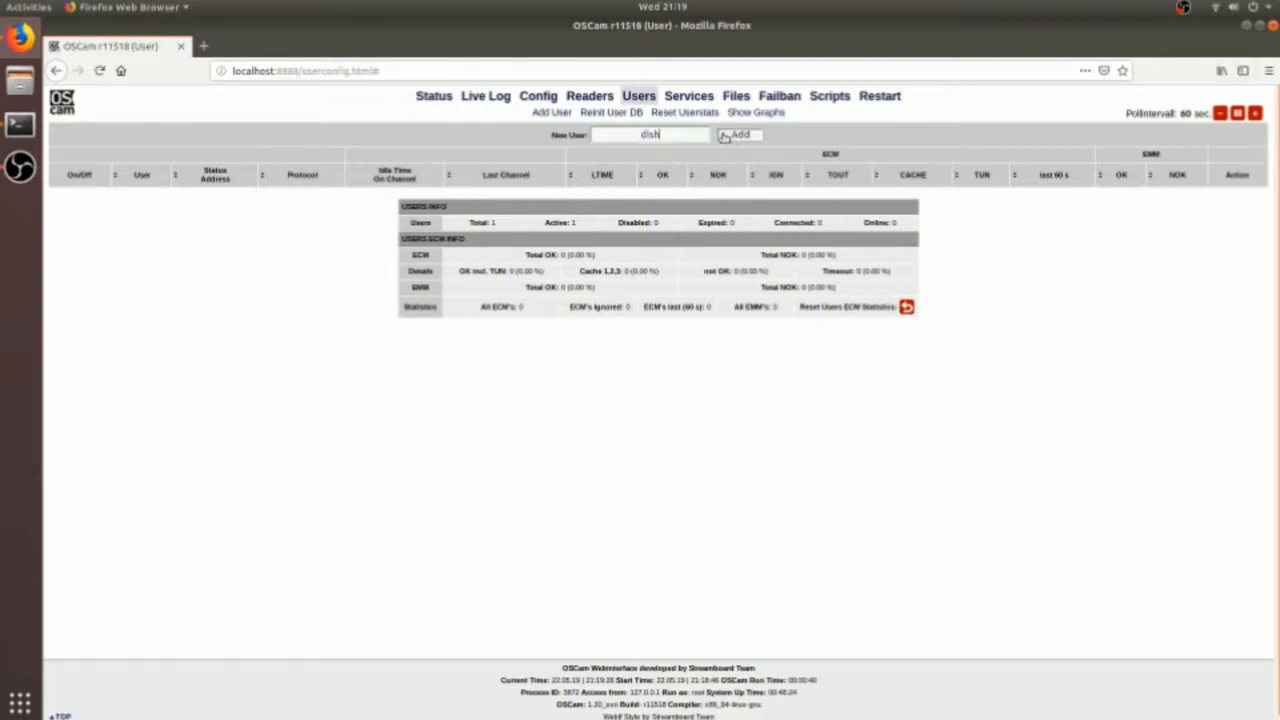
left_click(738, 135)
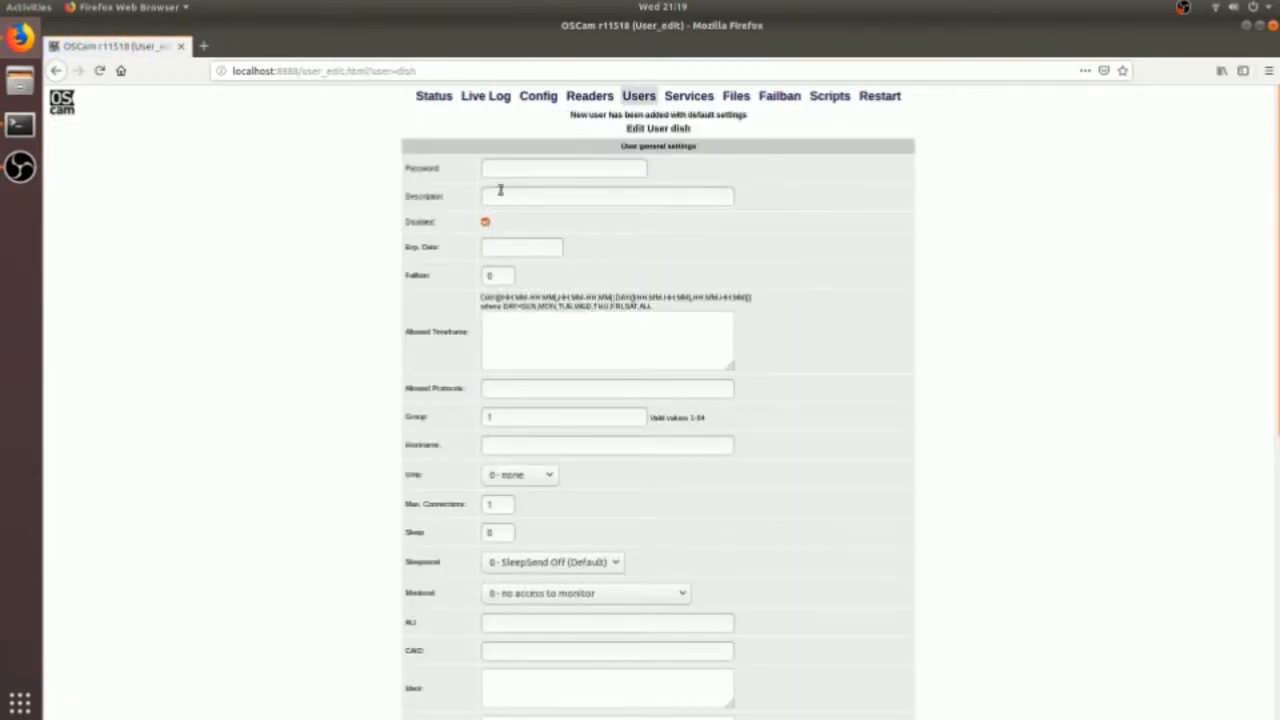
left_click(485, 221)
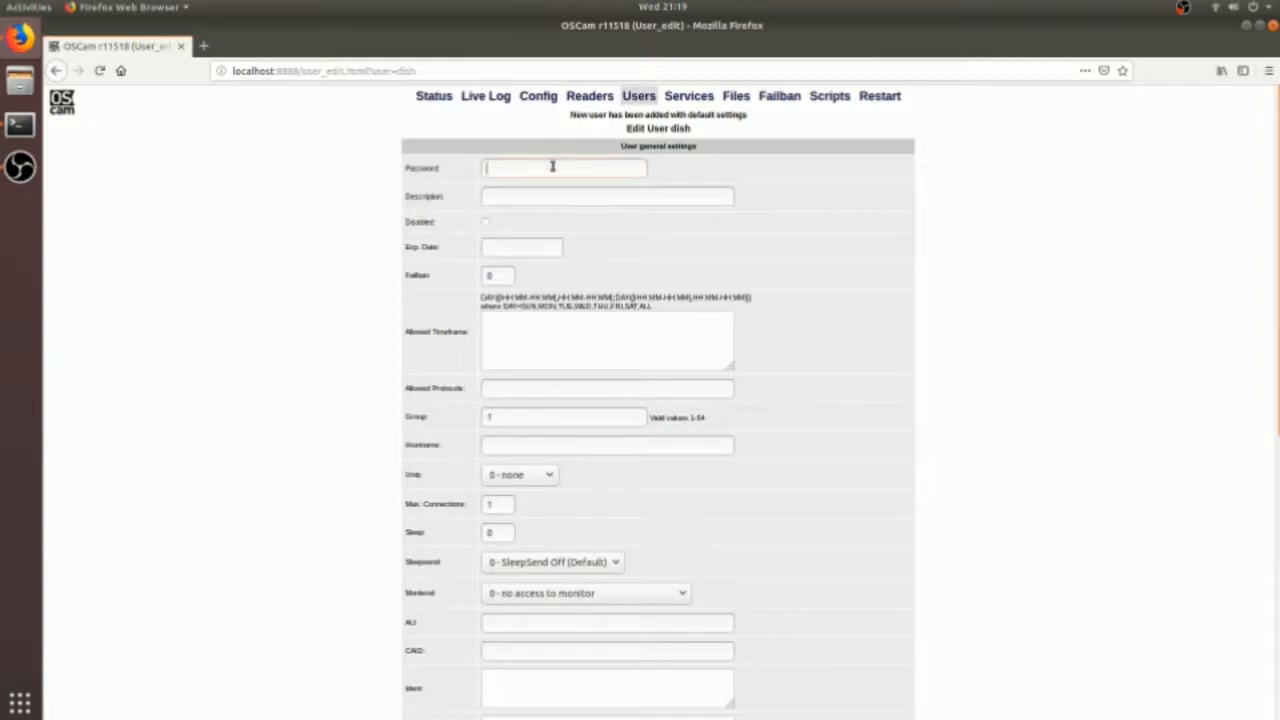
type("user")
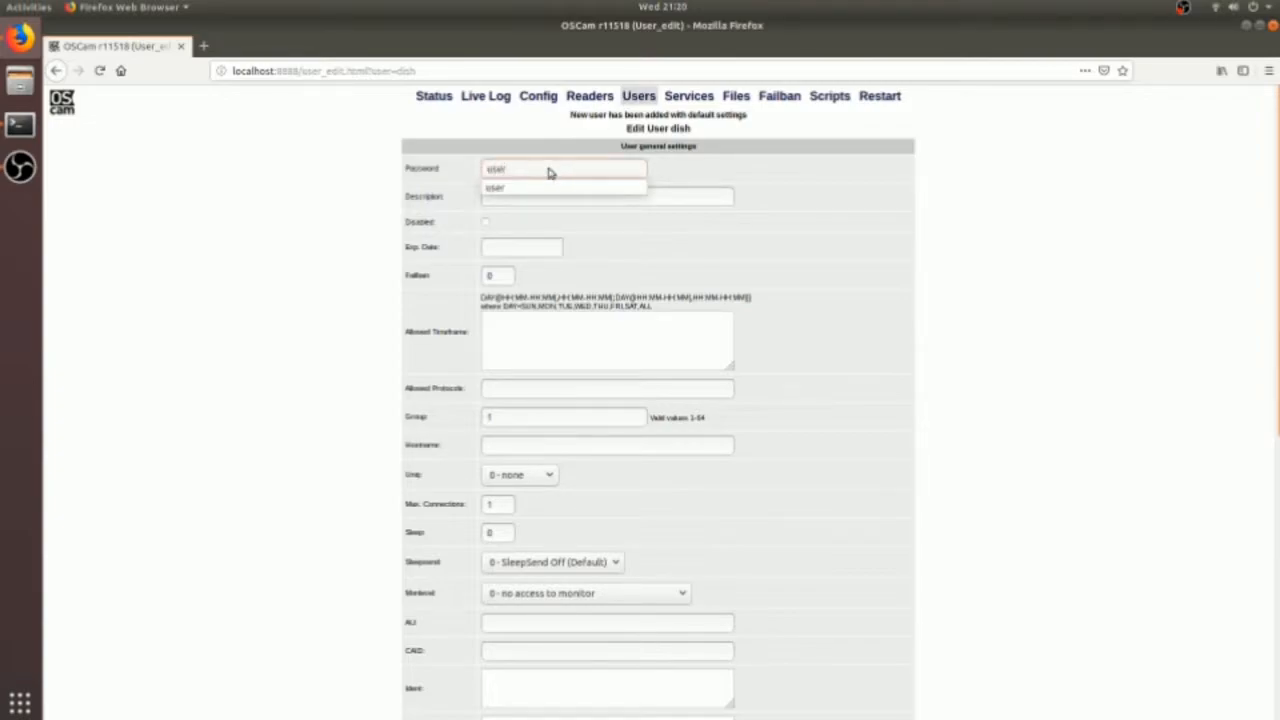
scroll("down", 3)
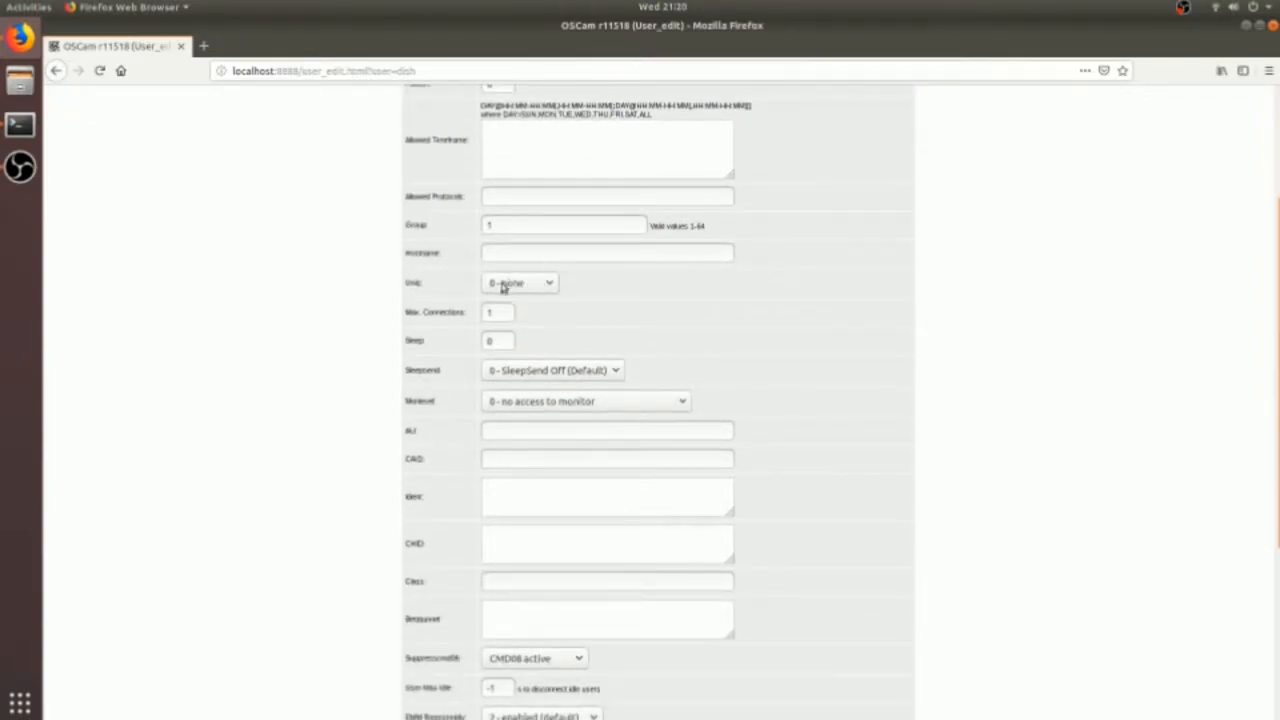
scroll("down", 3)
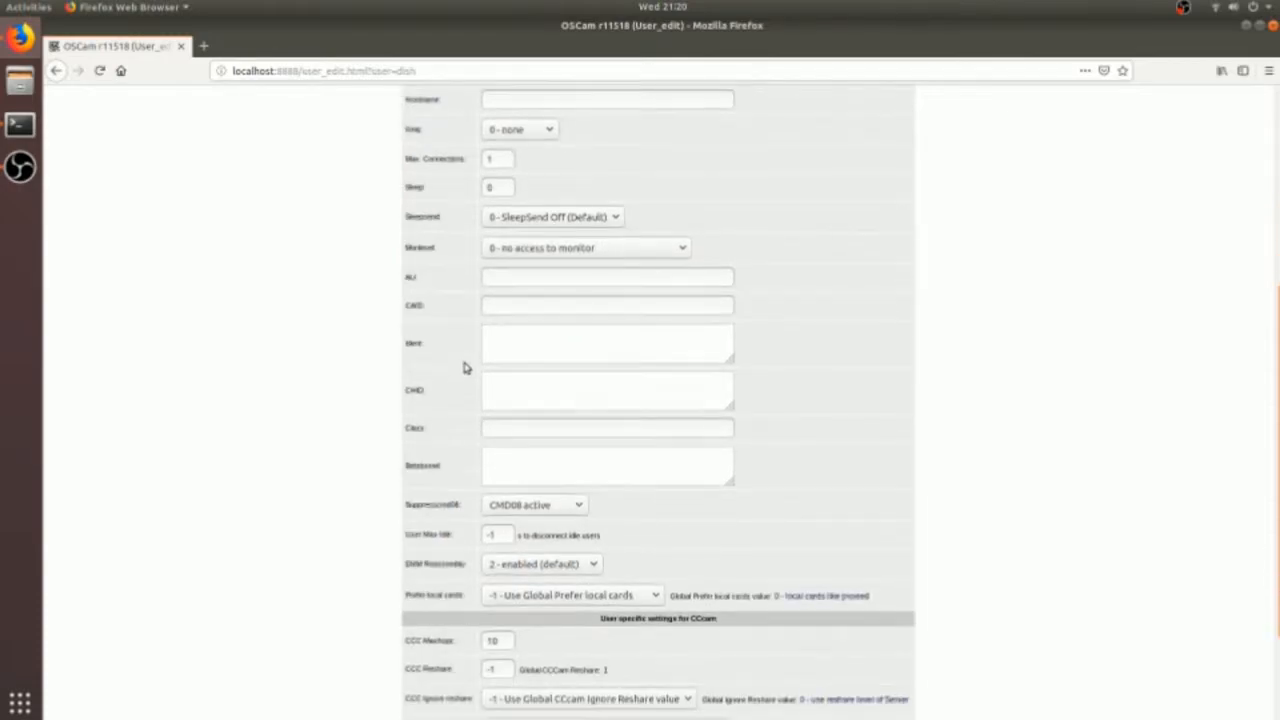
scroll("down", 3)
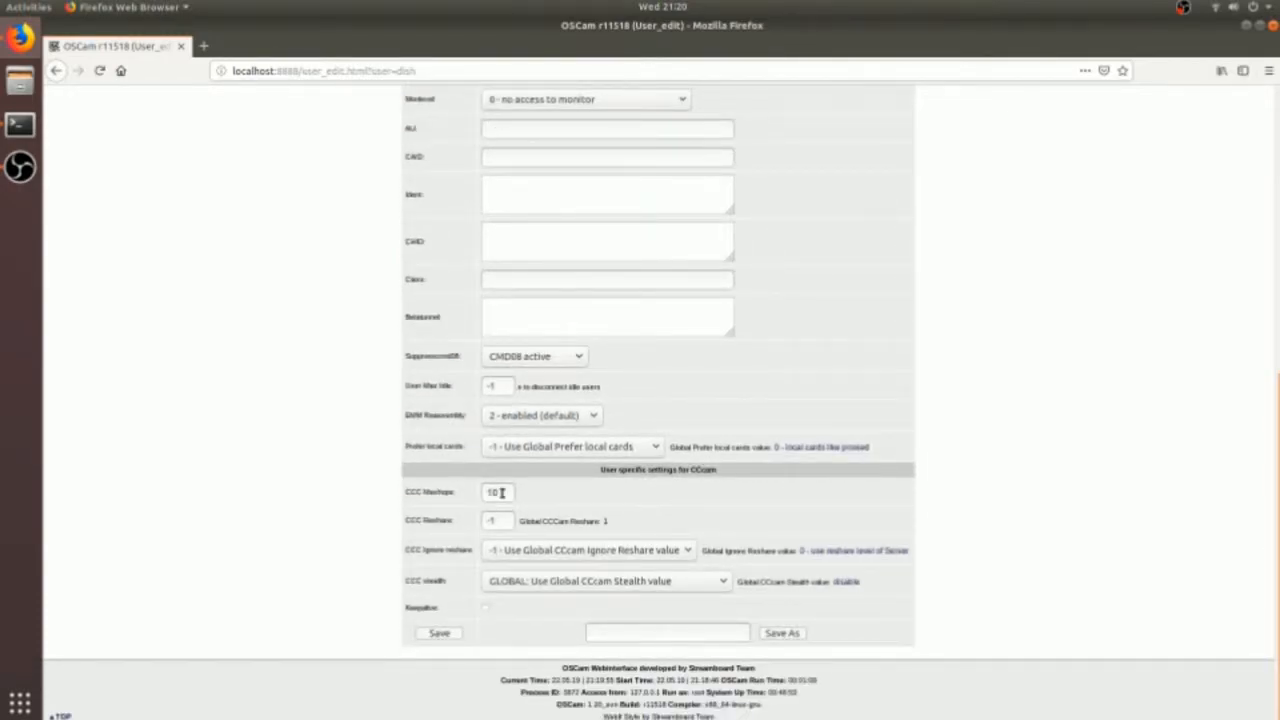
Step: Set CCC Ignore reshare to '1 - Use reshare level of Reader or User' and save user dish
left_click(588, 549)
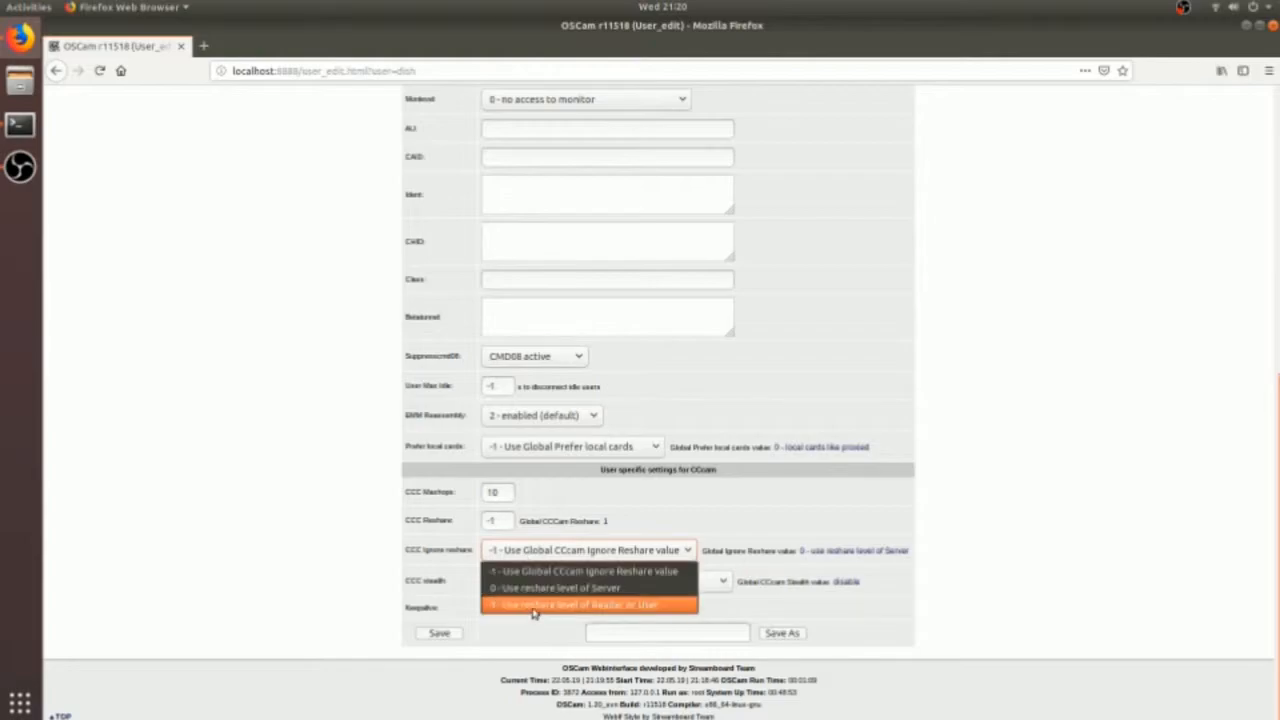
left_click(575, 604)
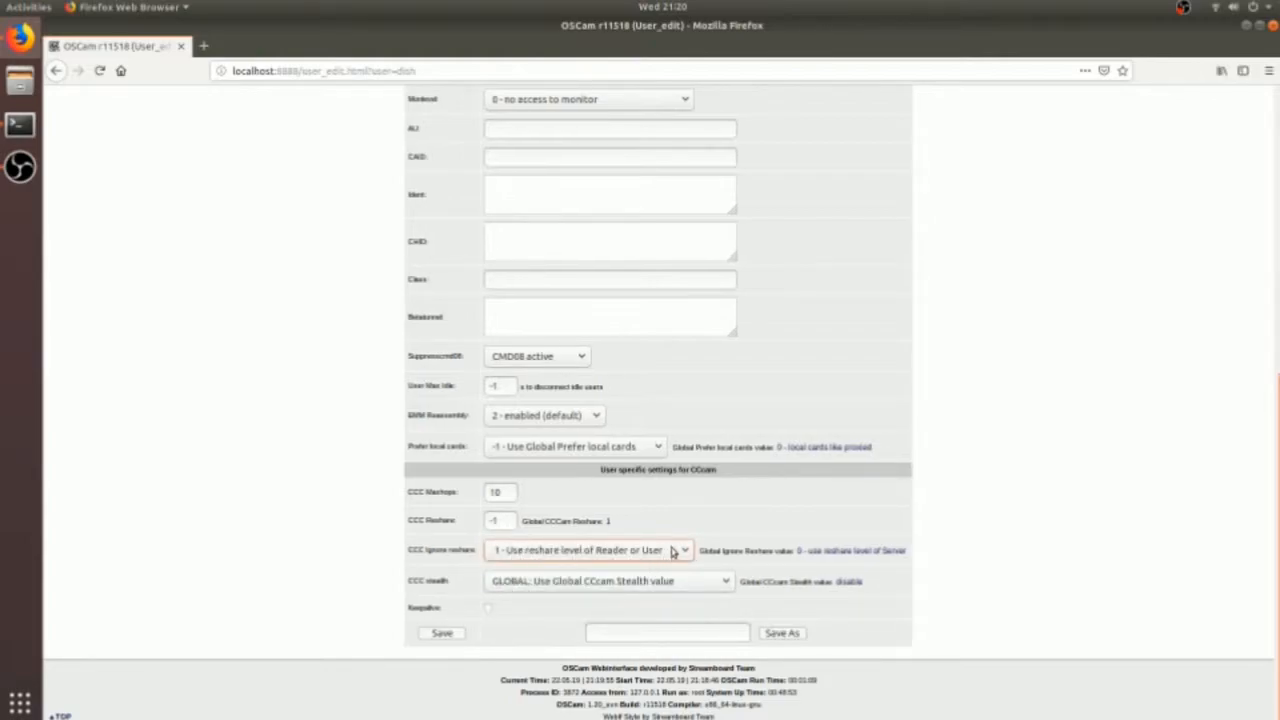
left_click(586, 550)
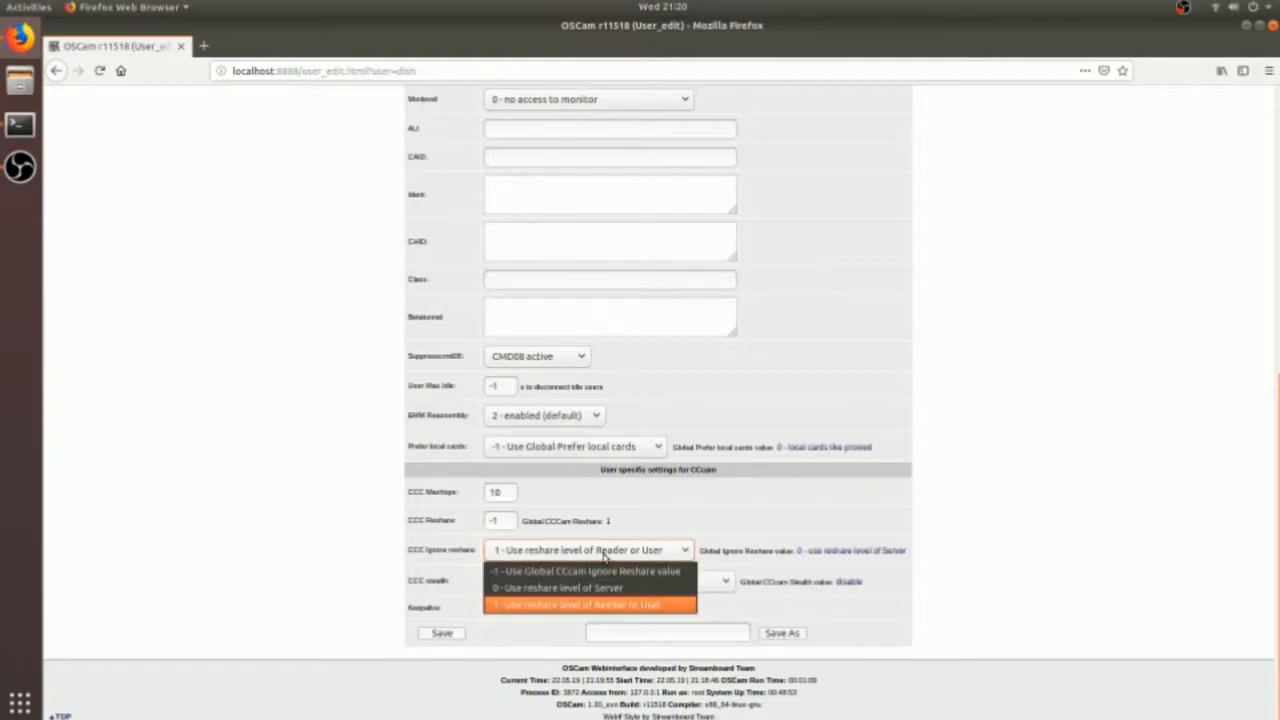
left_click(577, 605)
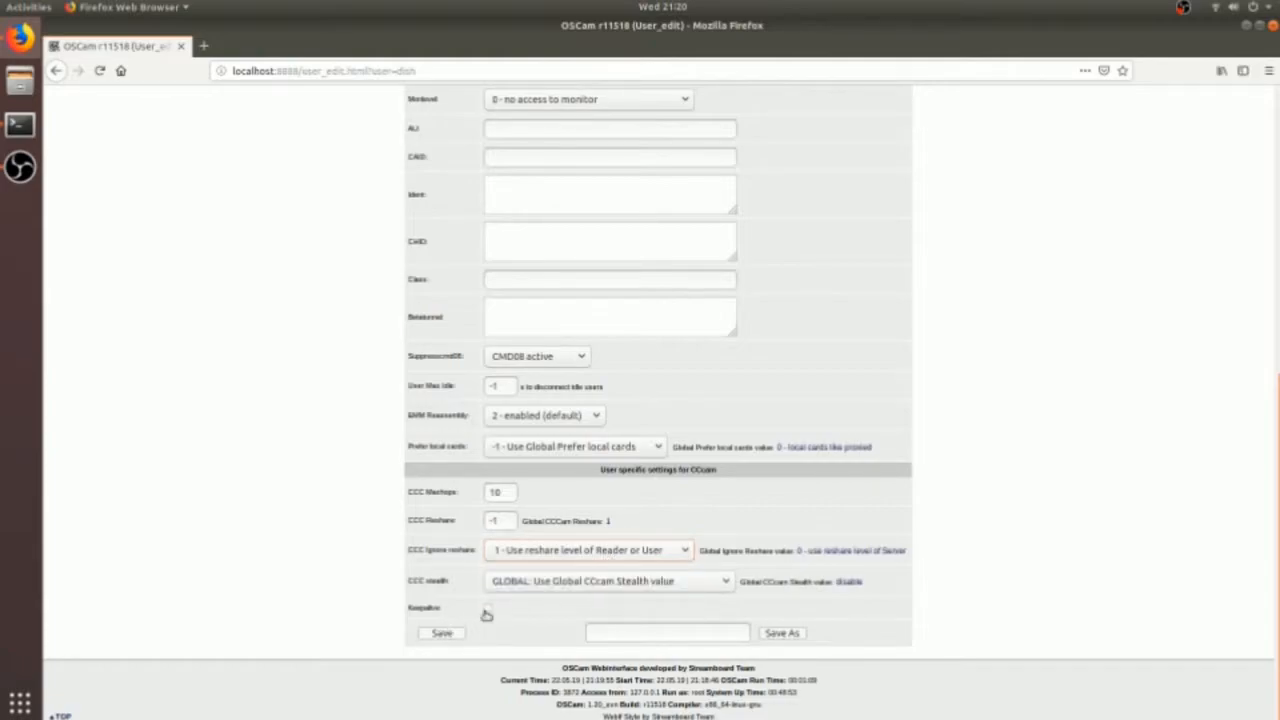
left_click(441, 632)
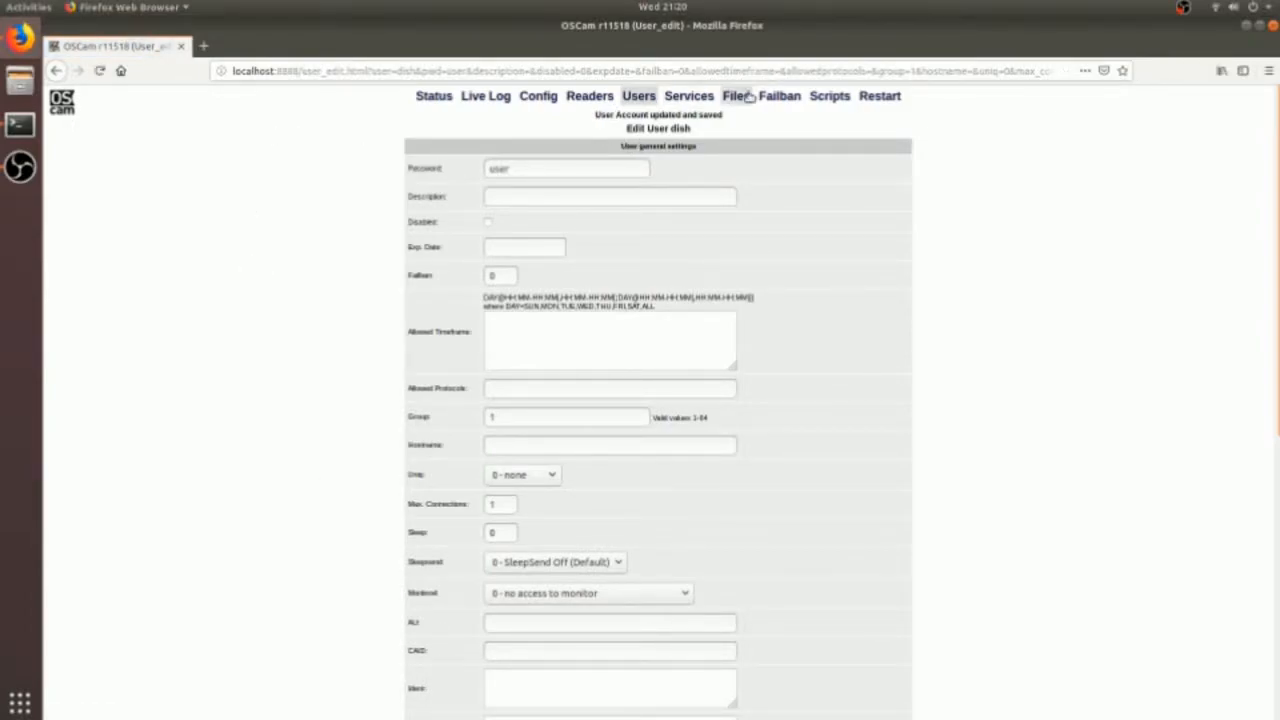
Step: Edit the port value in the [cccam] section of oscam.conf and save the file
left_click(739, 95)
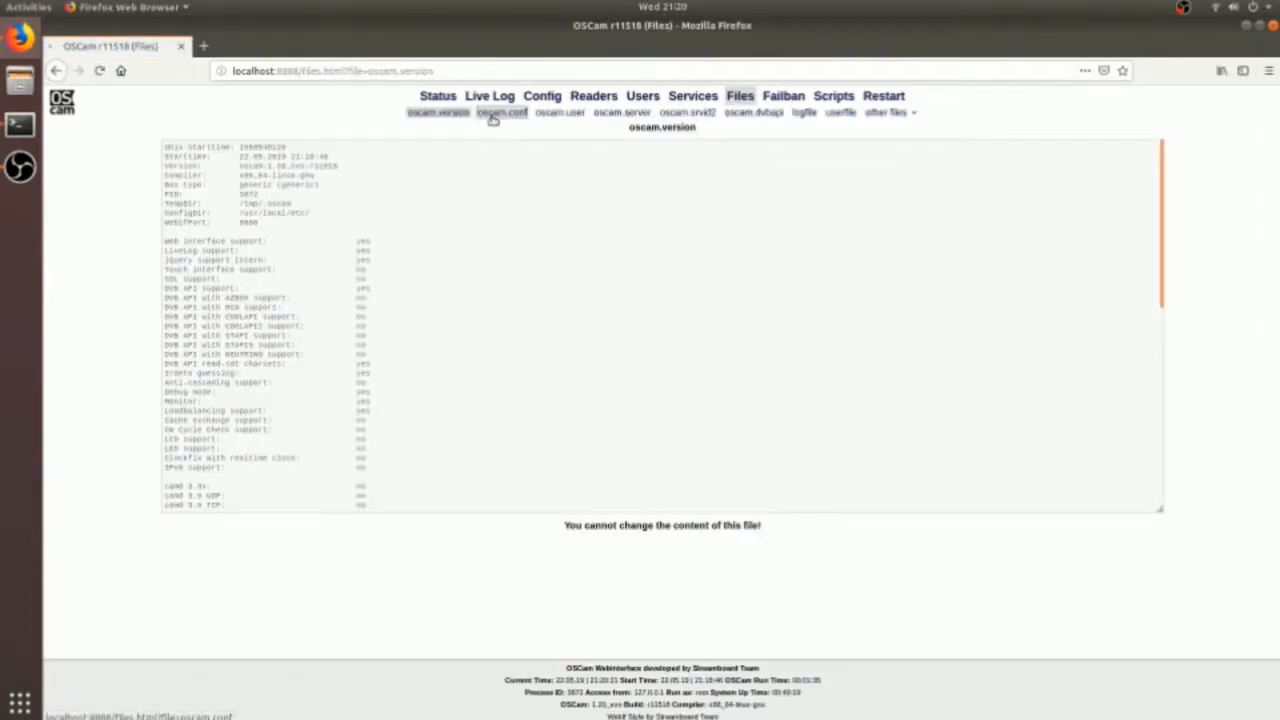
left_click(501, 112)
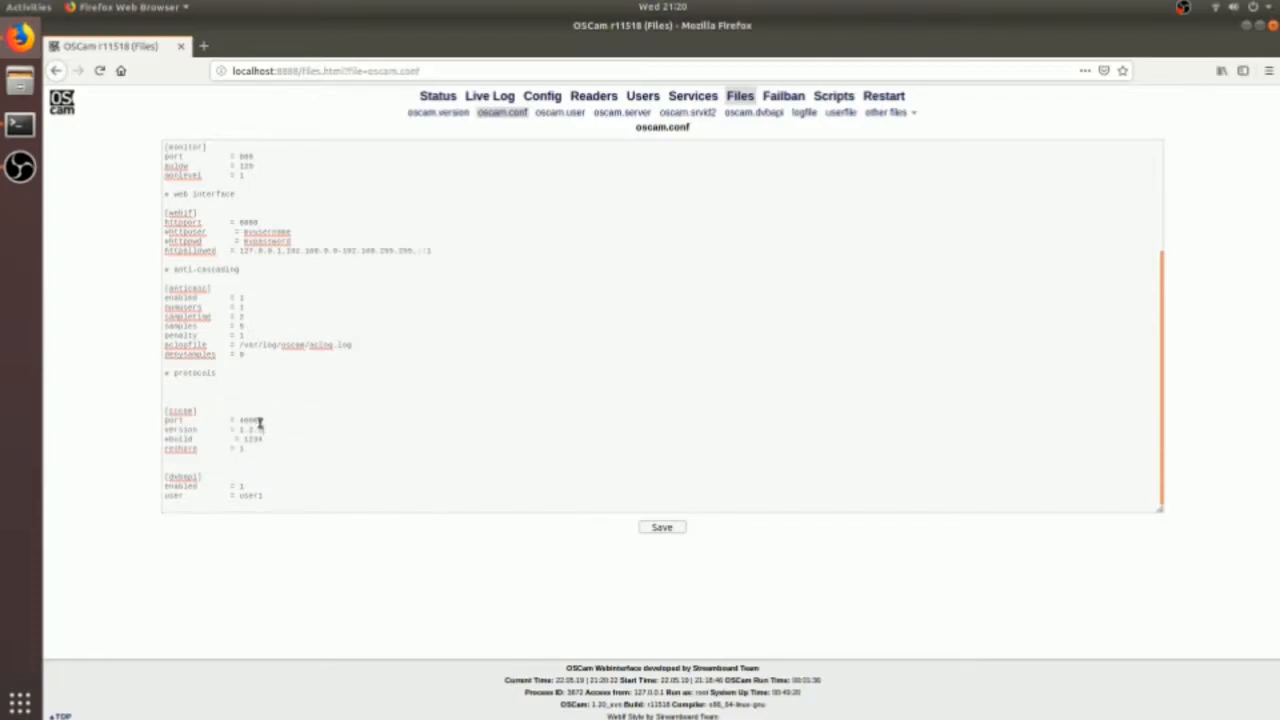
double_click(248, 419)
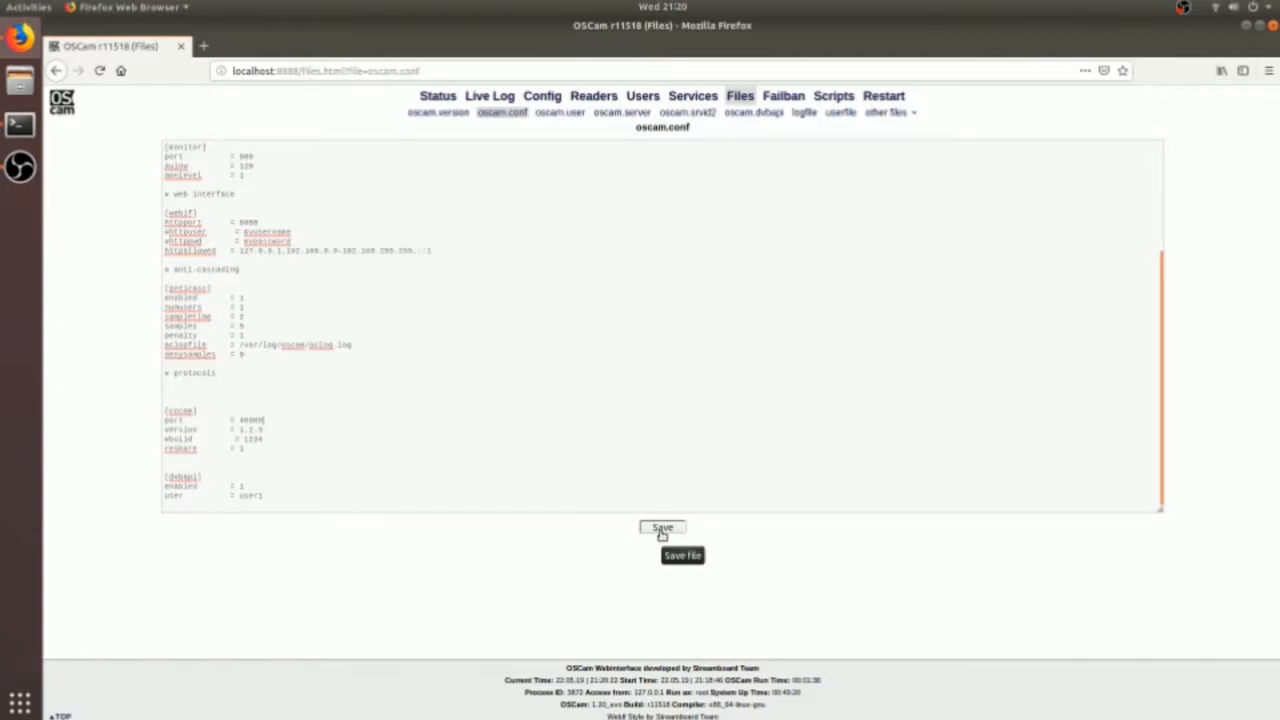
left_click(661, 527)
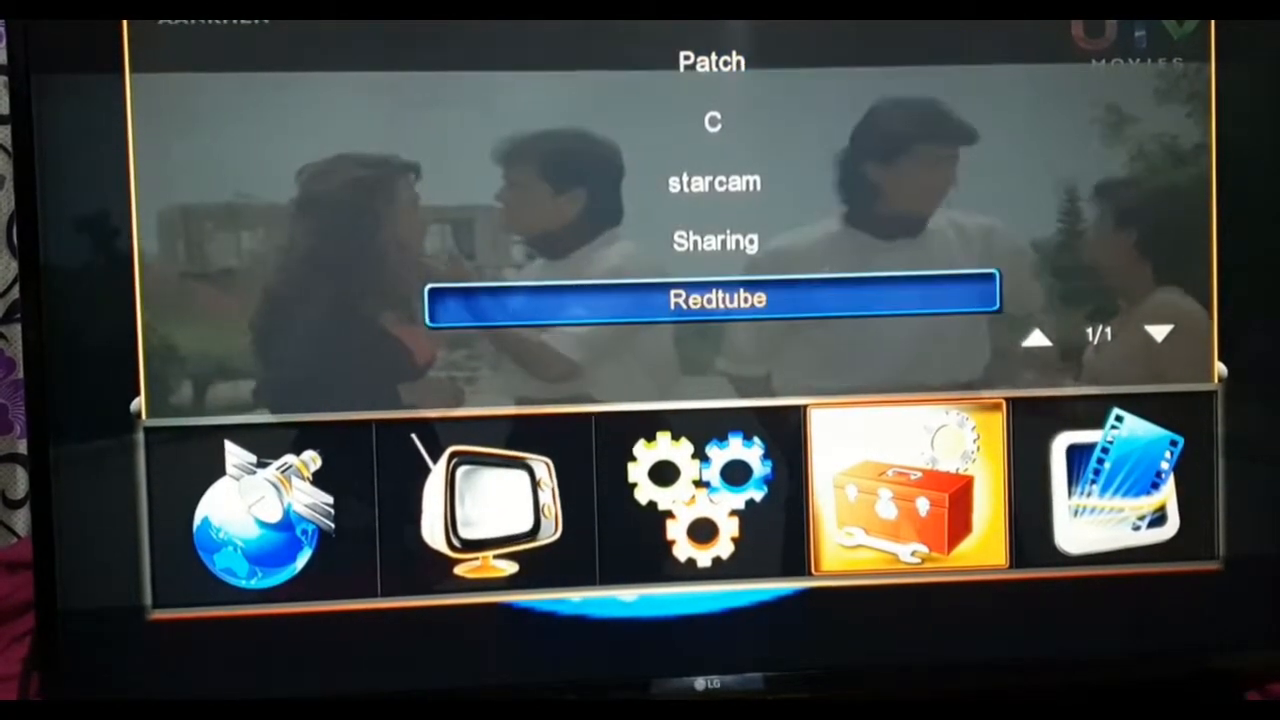
Step: Step through Sharing Server-2's CCCamd server, port 40000, user dish and password to confirm Connected
key("Up")
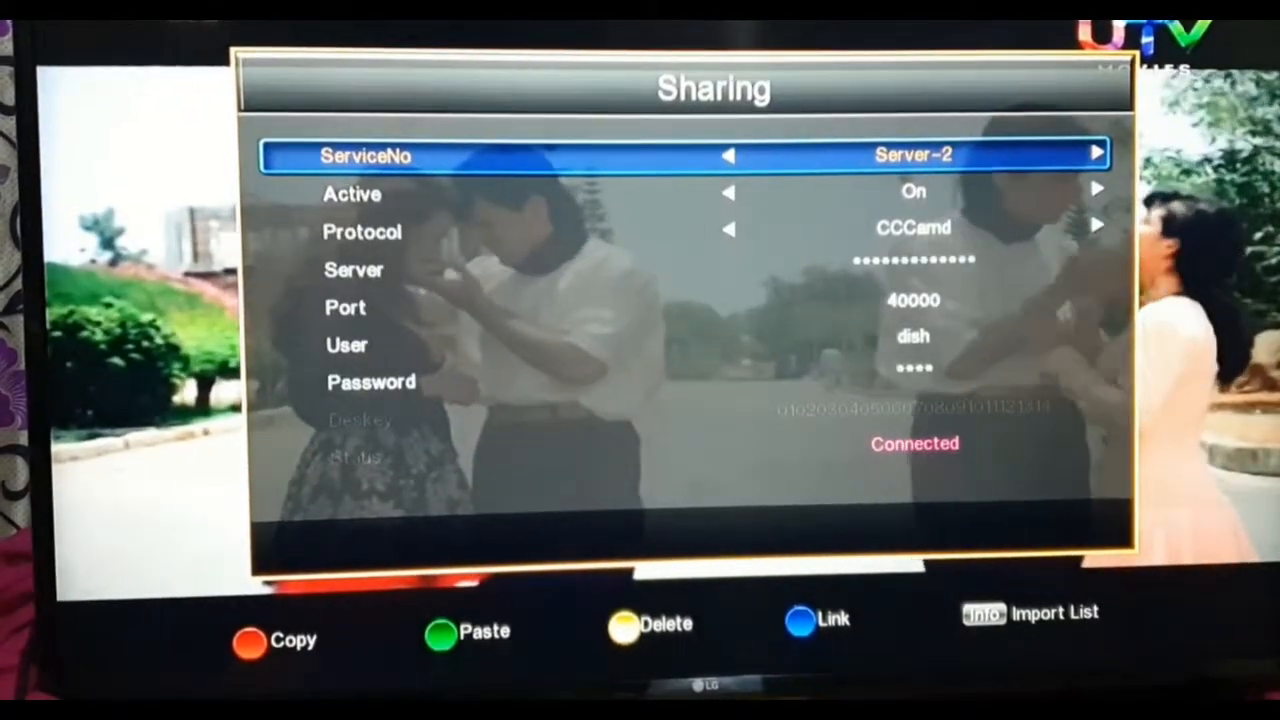
key("Down")
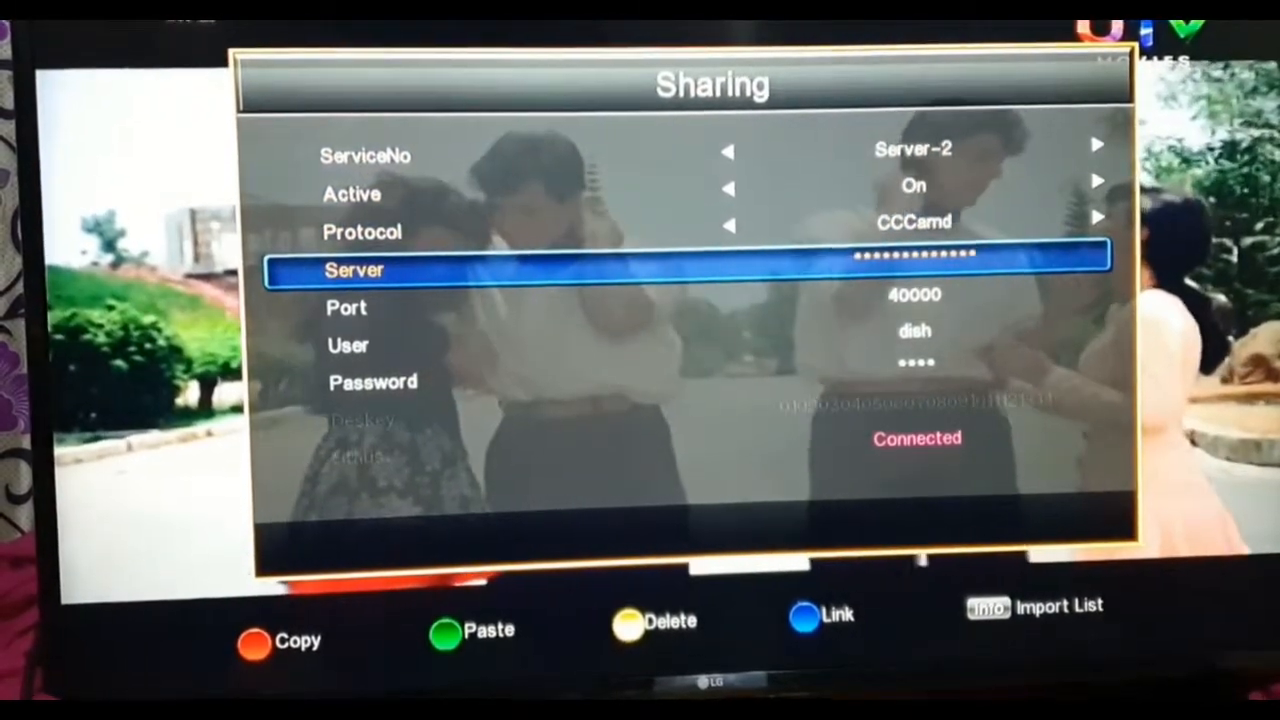
left_click(687, 270)
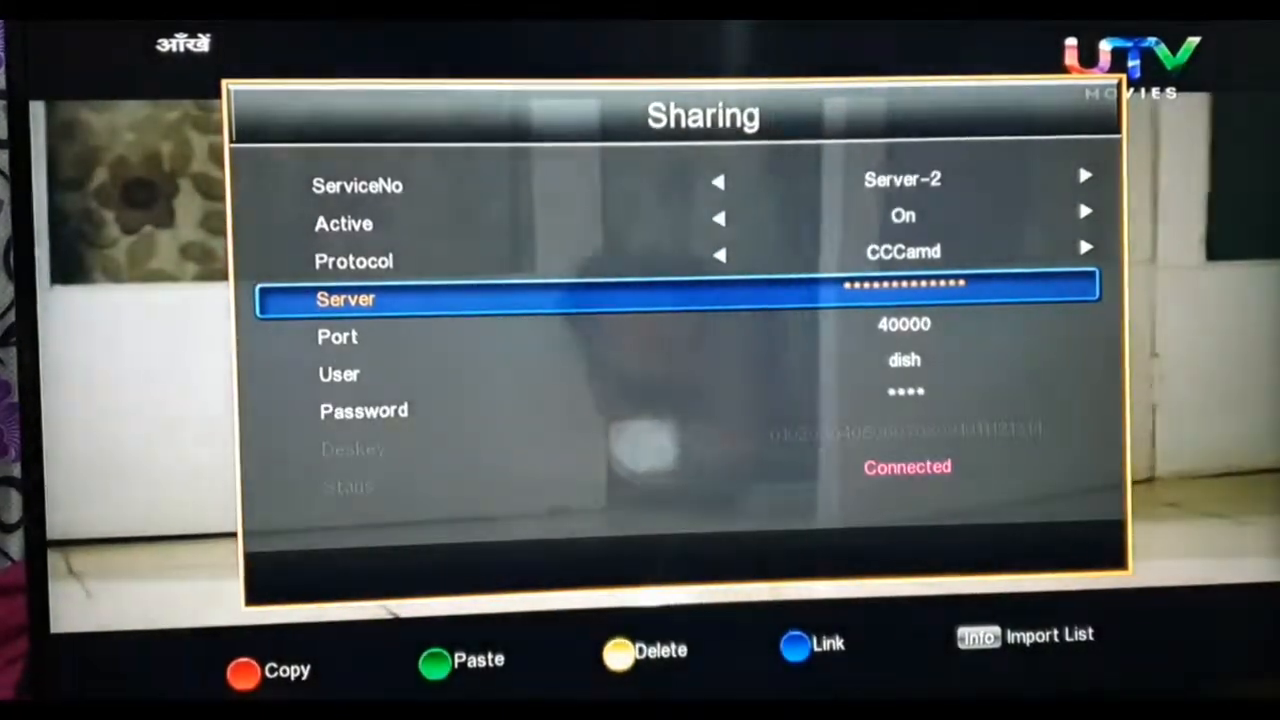
key("Down")
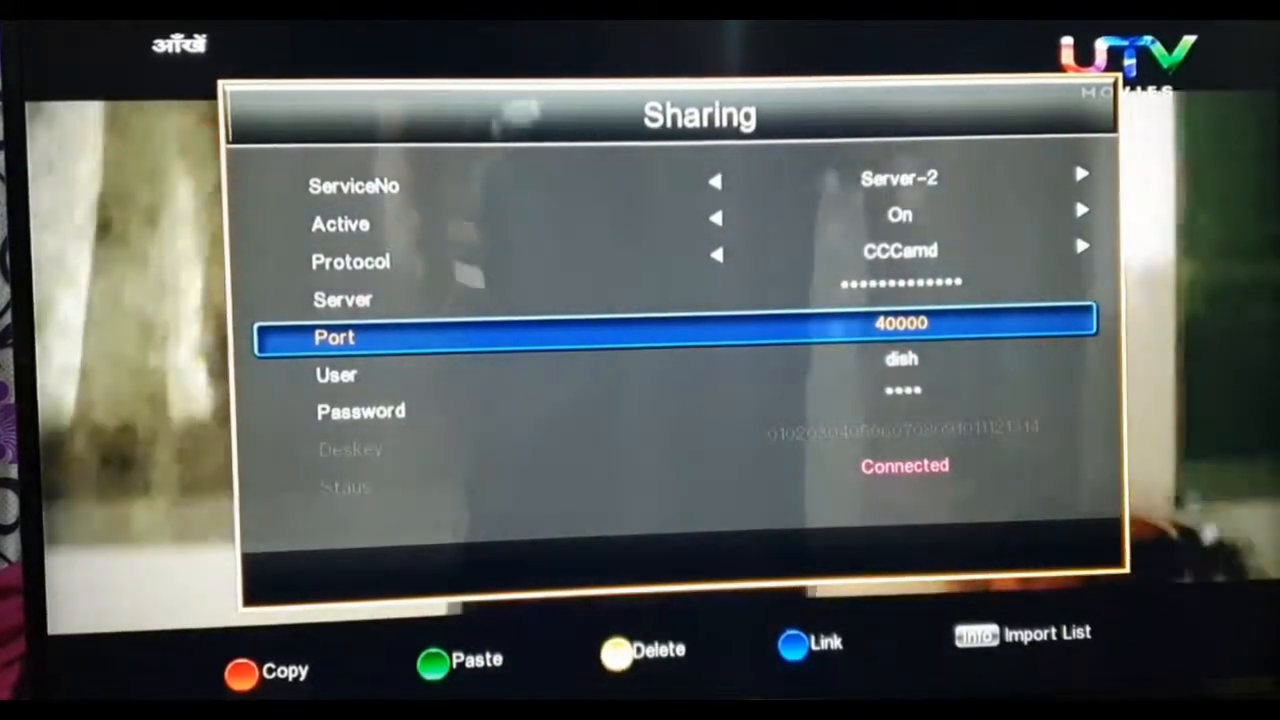
key("Down")
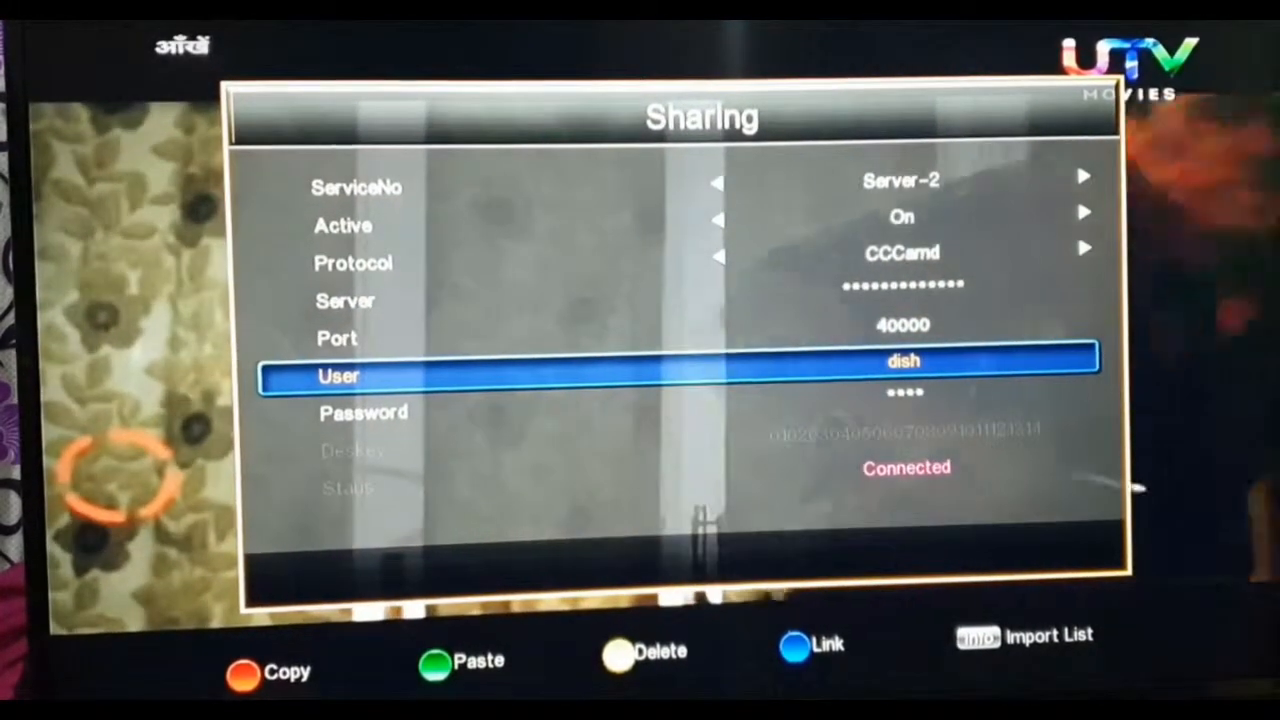
key("Down")
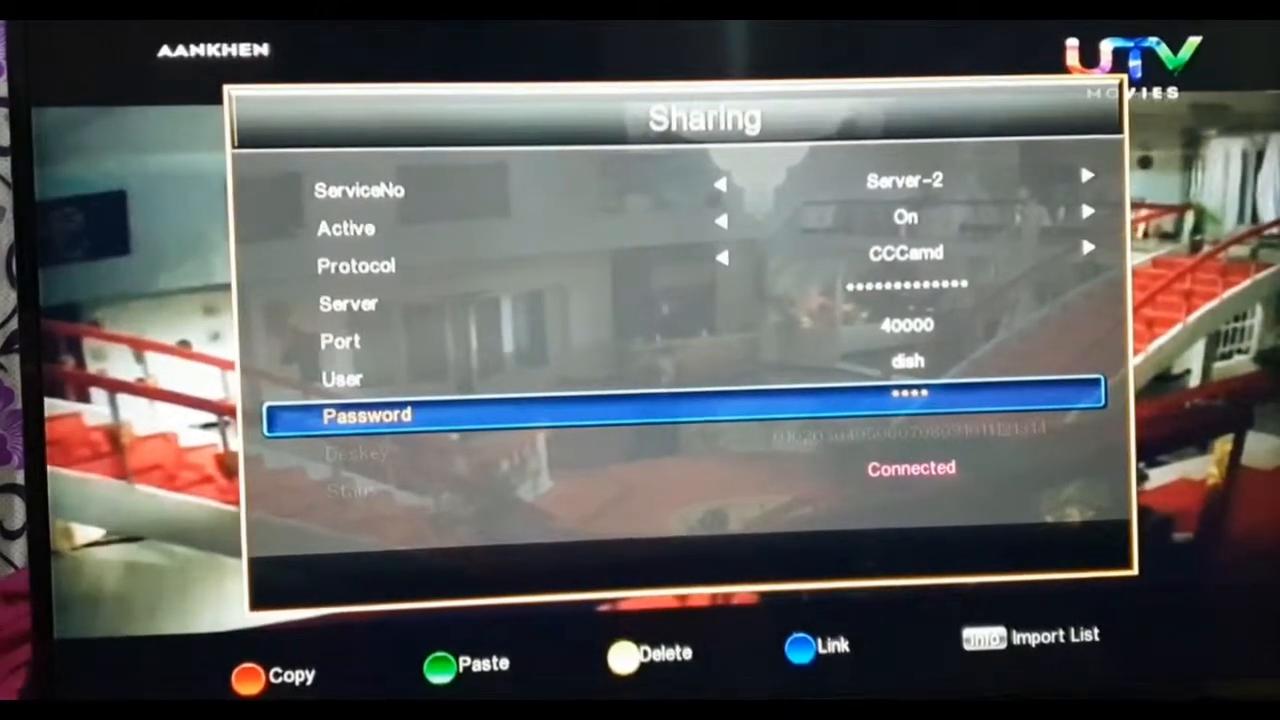